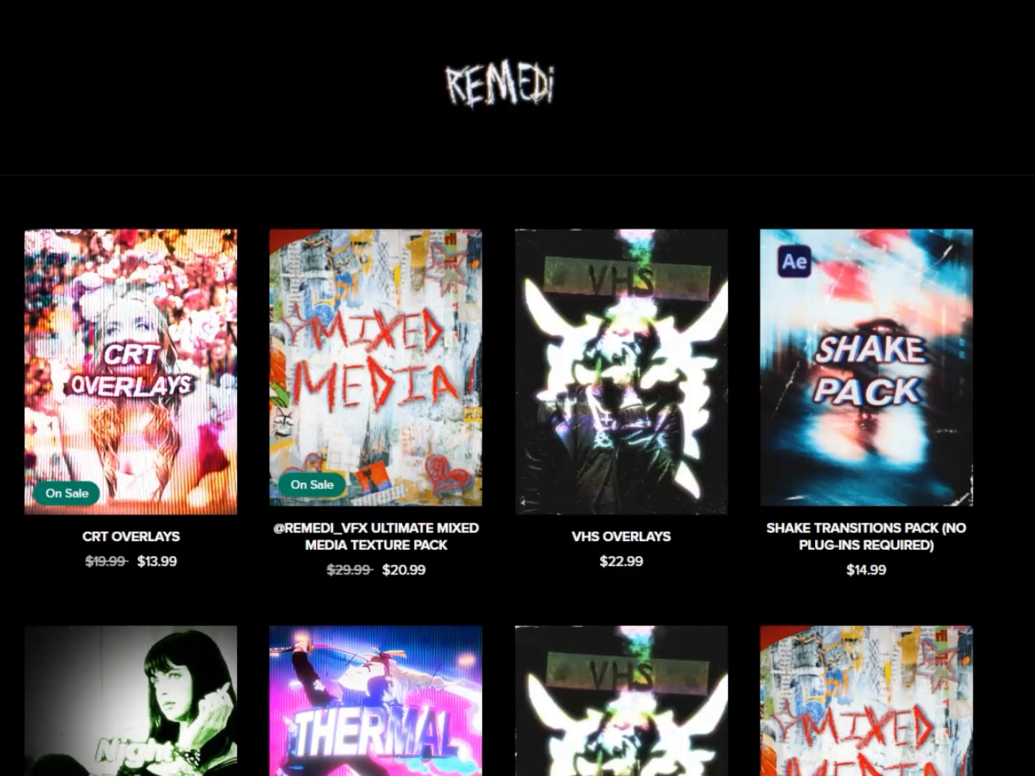
# Step: Reveal Posterize Time at 18 fps and the gentle RGB Curves adjustment on the grainy clip
pyautogui.scroll(-3)
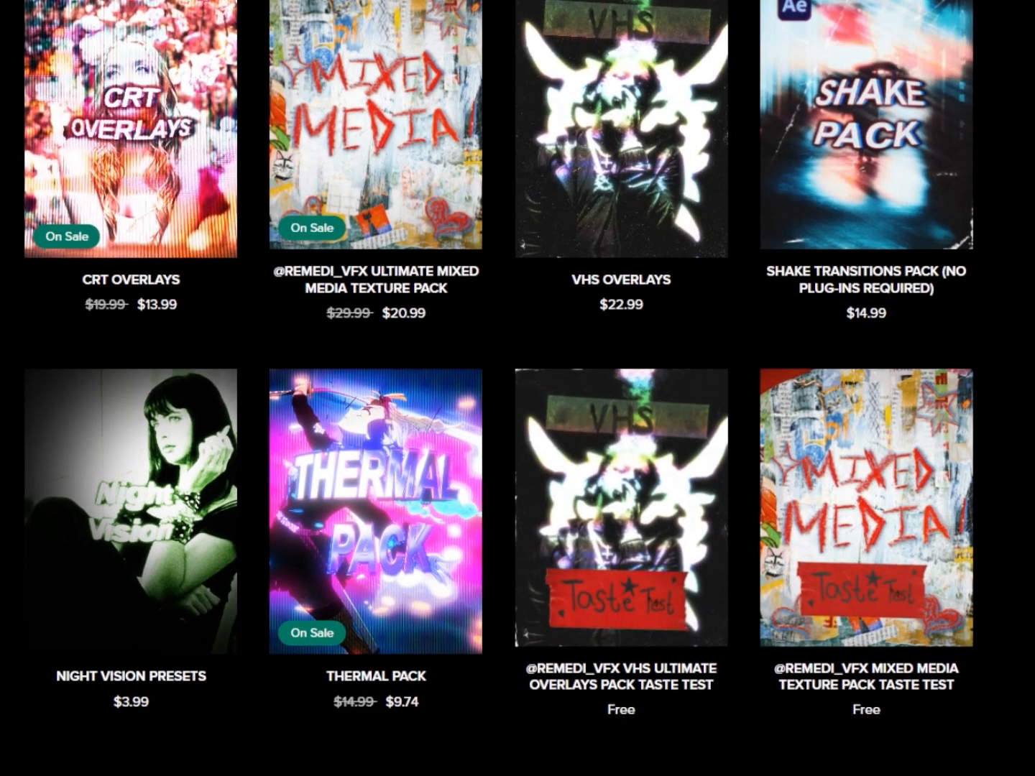
pyautogui.click(129, 130)
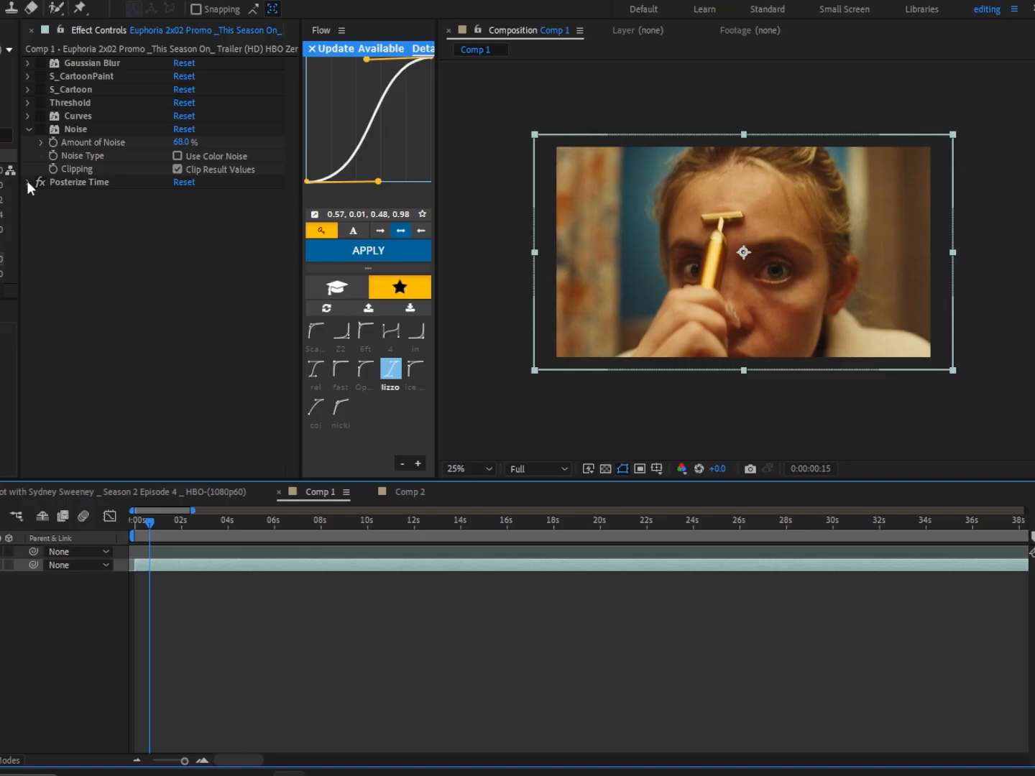
pyautogui.click(28, 182)
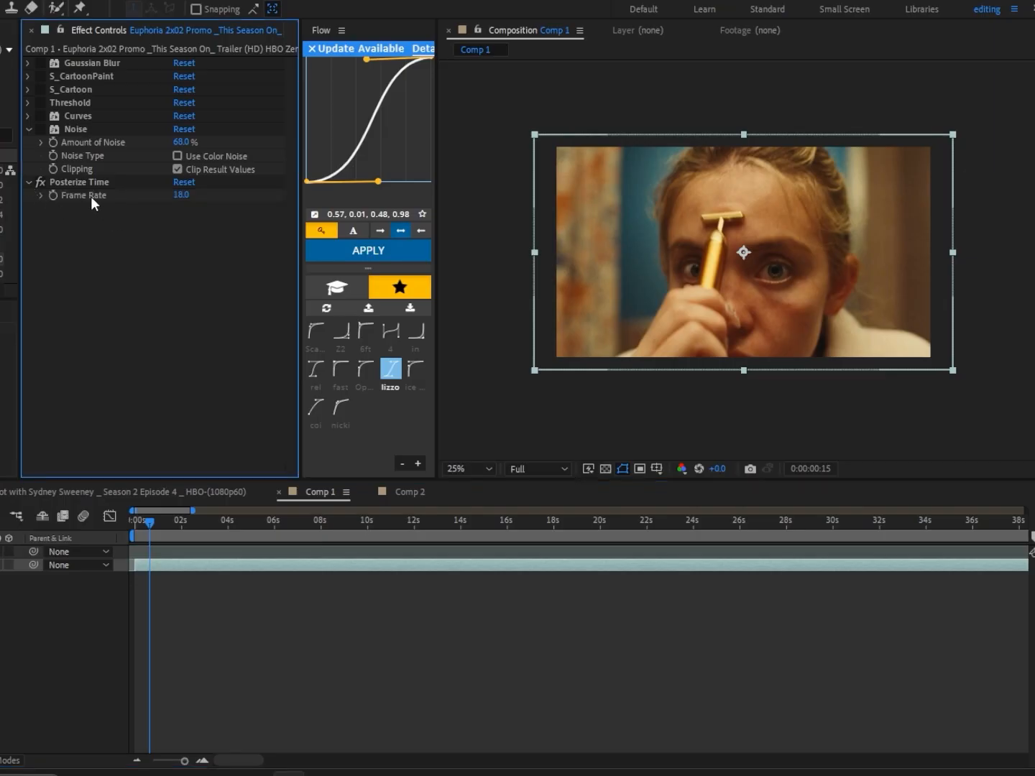
pyautogui.moveTo(184, 210)
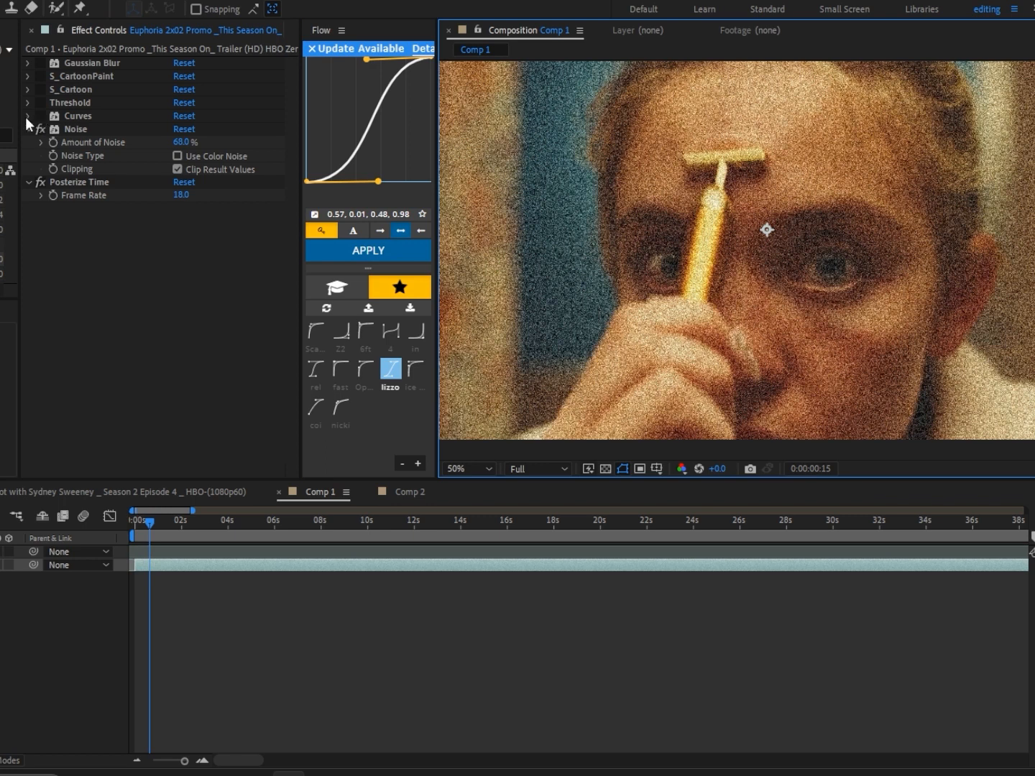
pyautogui.click(29, 115)
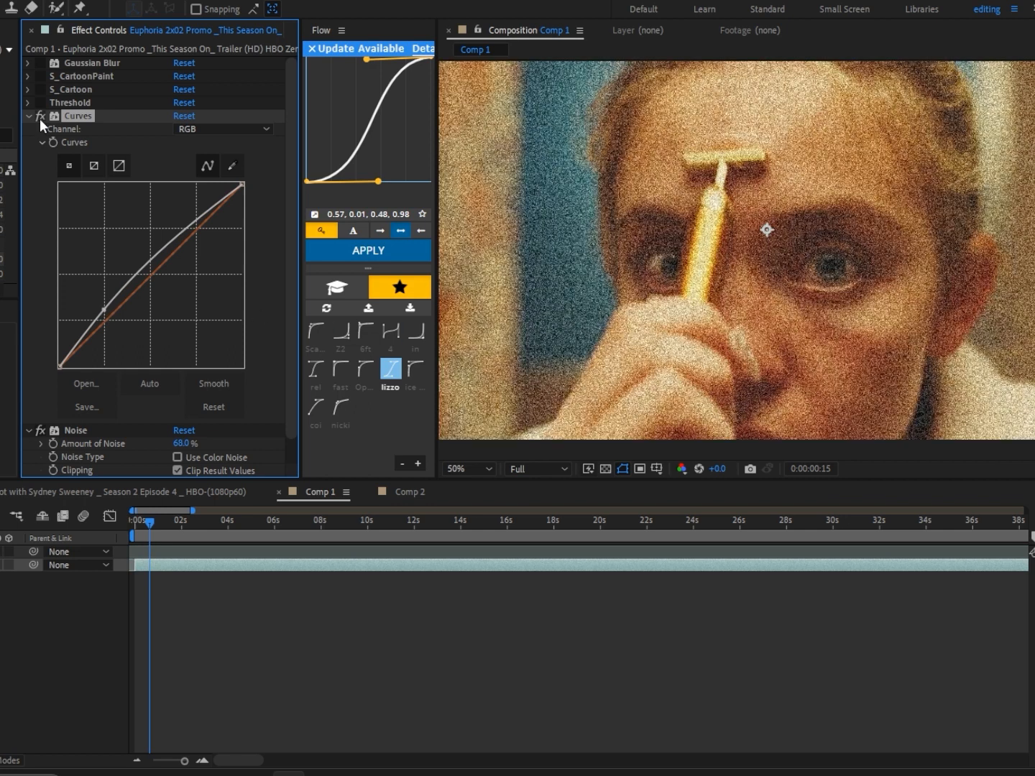
# Step: Enable Threshold at level 46 for a stark black-and-white image, then reveal S_Cartoon
pyautogui.click(466, 468)
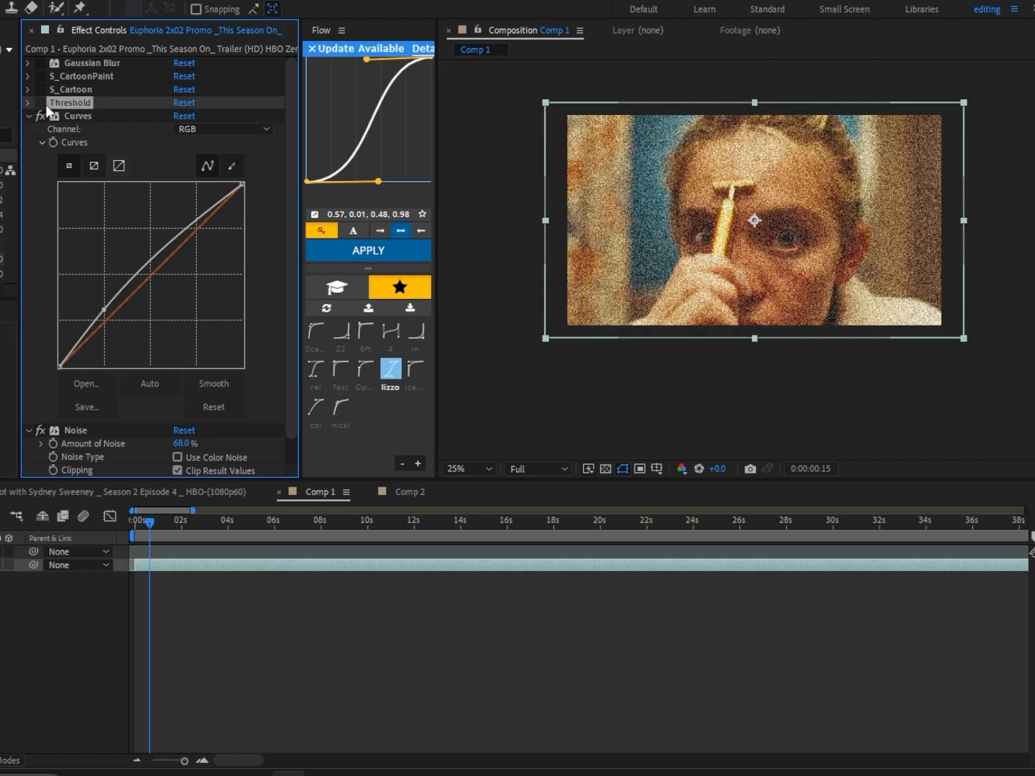
pyautogui.click(41, 104)
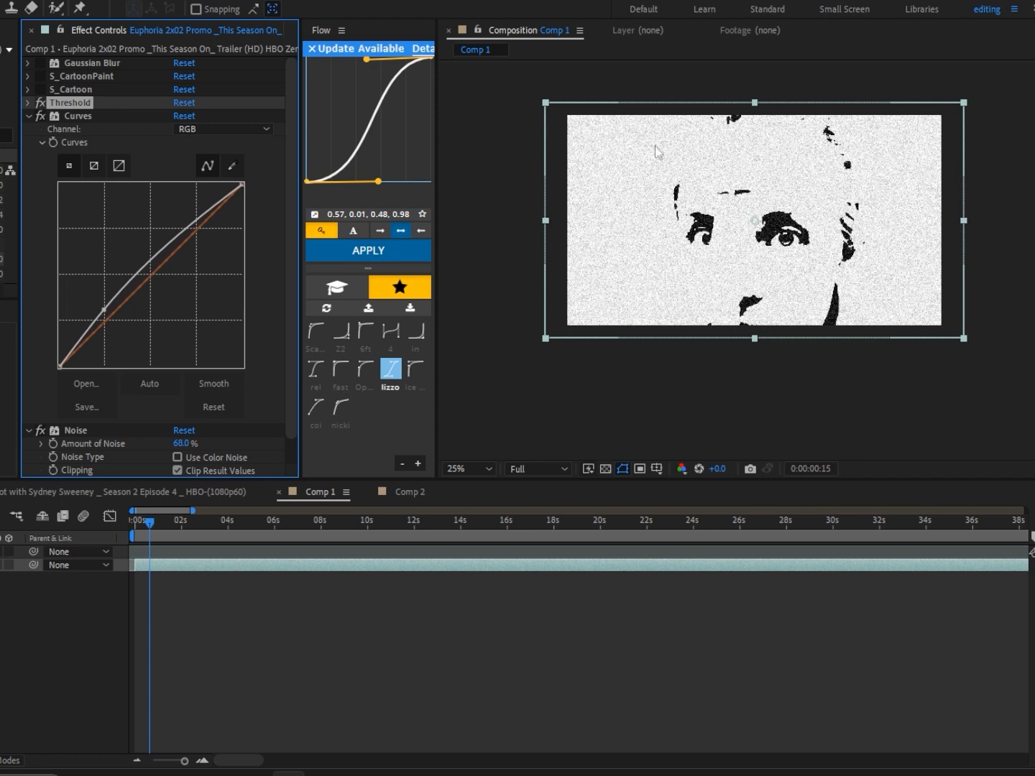
pyautogui.click(29, 104)
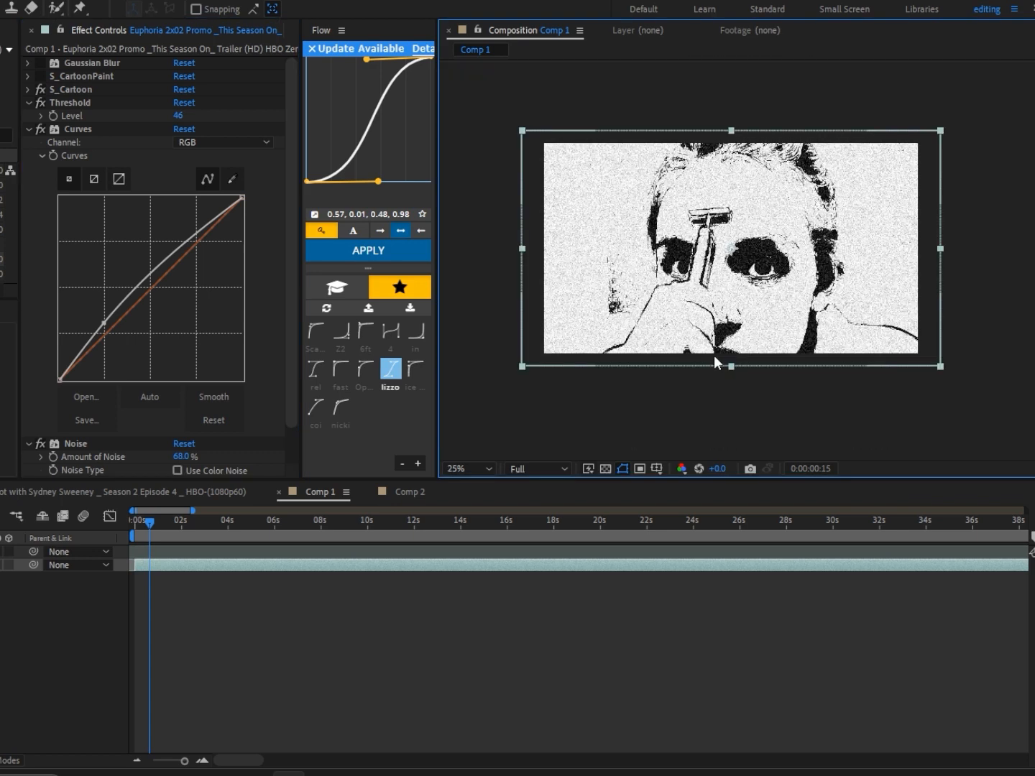
pyautogui.click(28, 89)
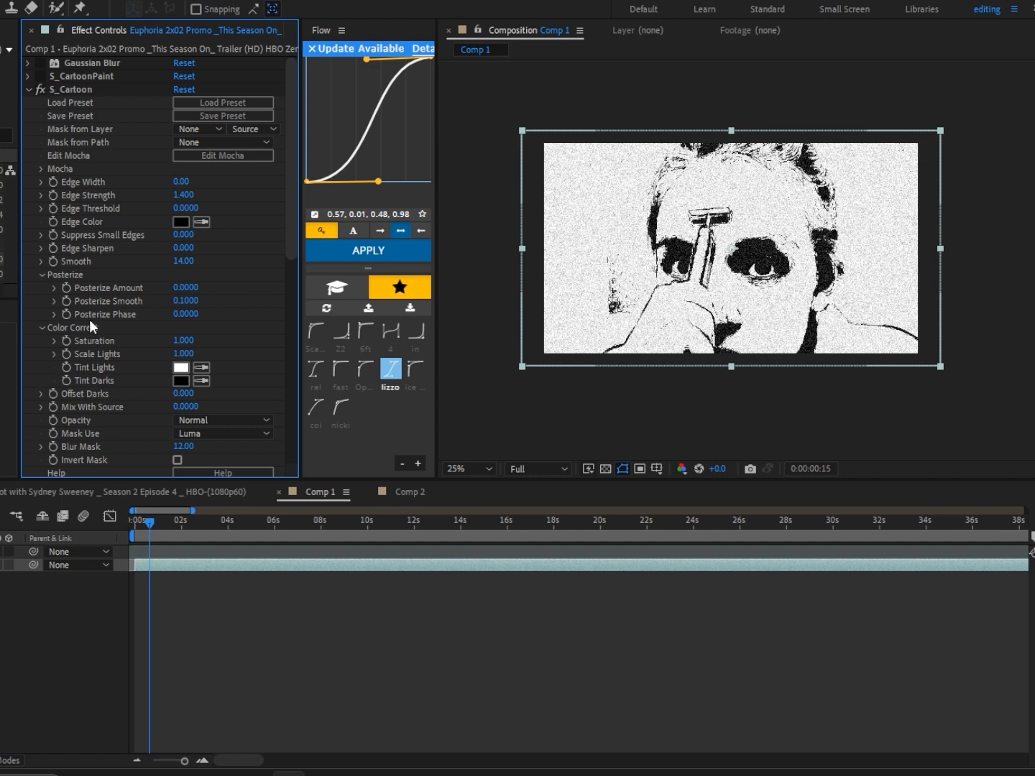
pyautogui.moveTo(194, 190)
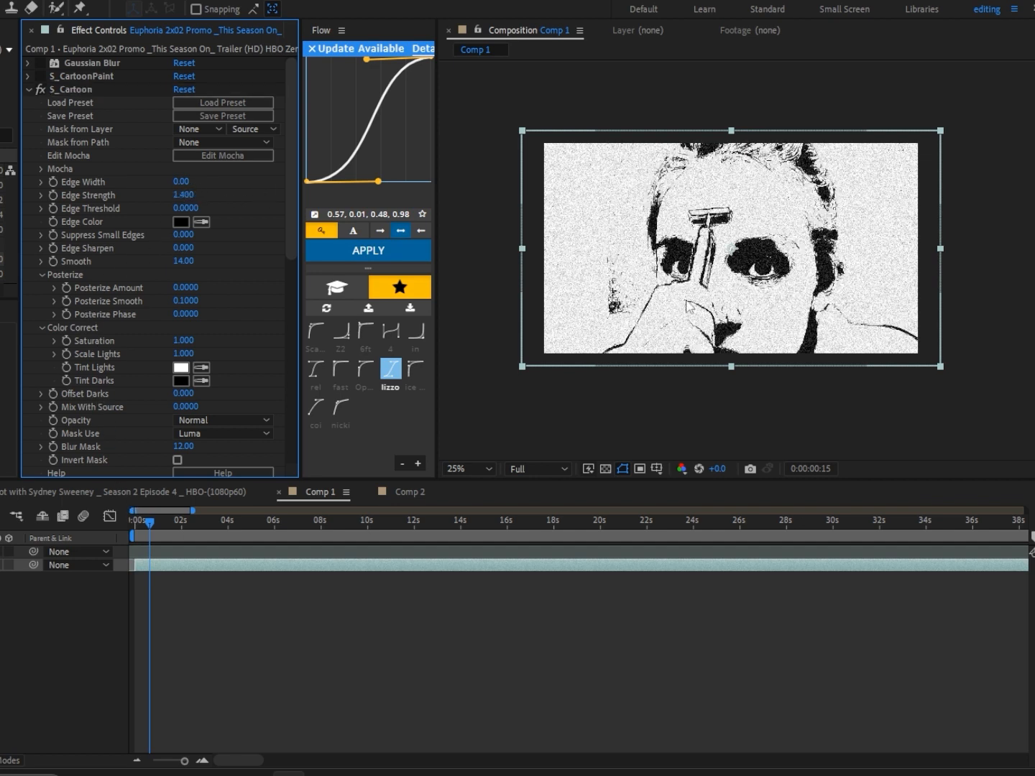
# Step: Reveal S_CartoonPaint with edge width 4.80 and edge strength about 2.48 at 50% zoom
pyautogui.click(463, 469)
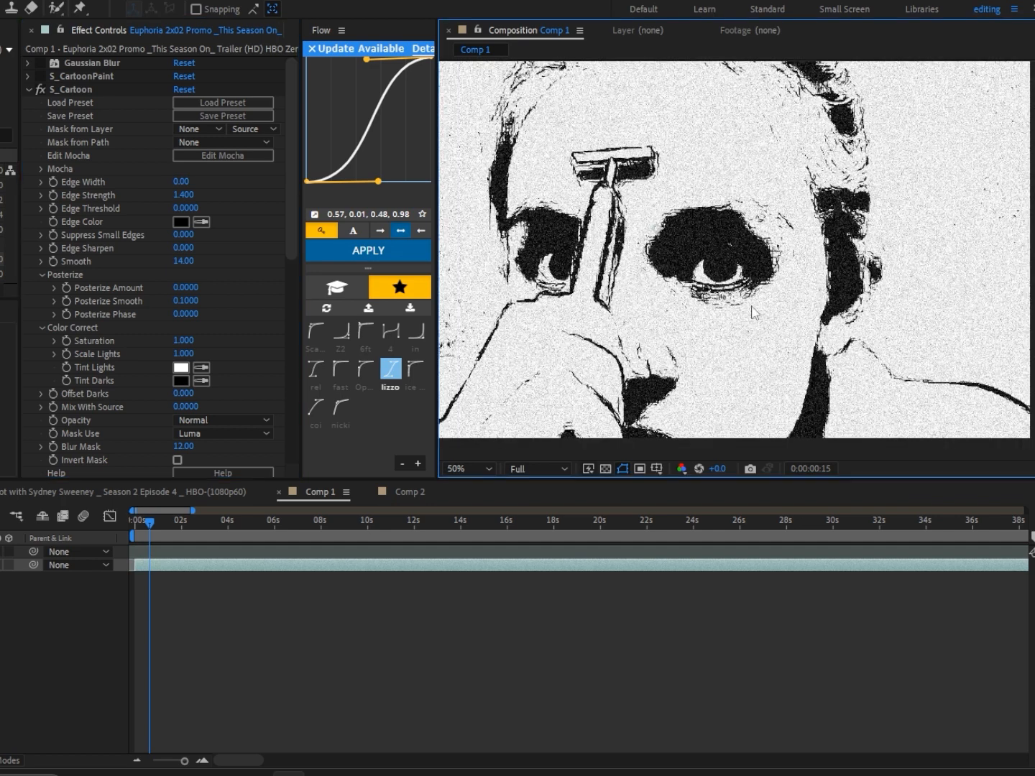
pyautogui.click(465, 468)
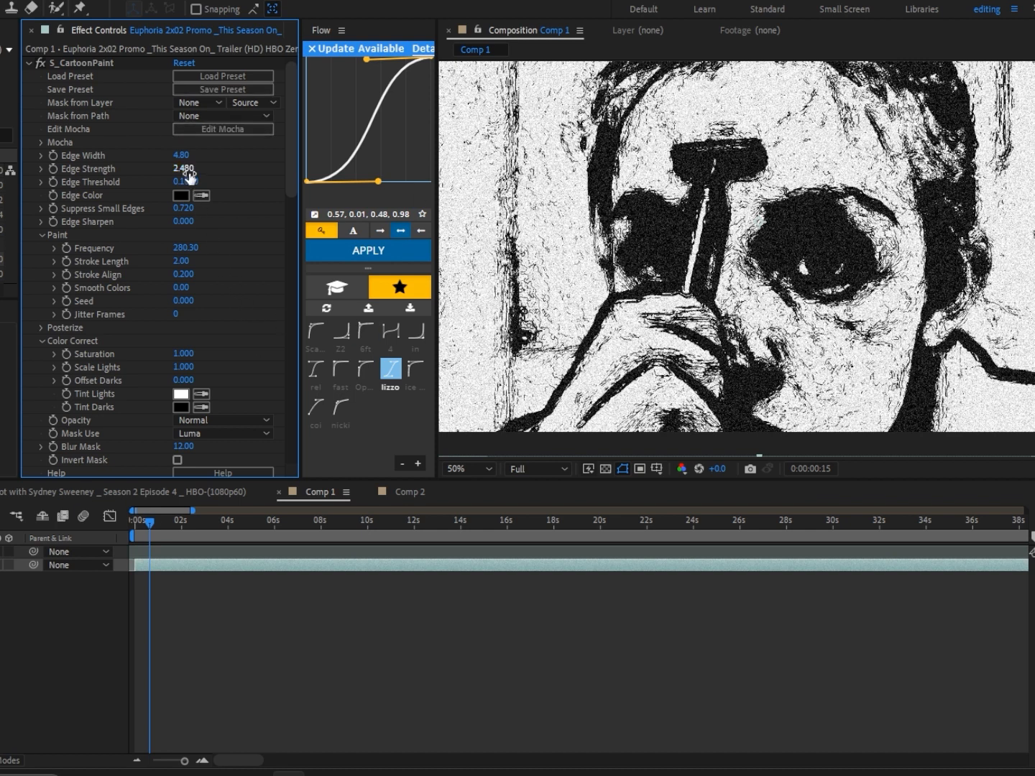
# Step: Adjust CartoonPaint edge strength and enable Gaussian Blur to smooth the outlines
pyautogui.moveTo(184, 168); pyautogui.dragTo(165, 168)
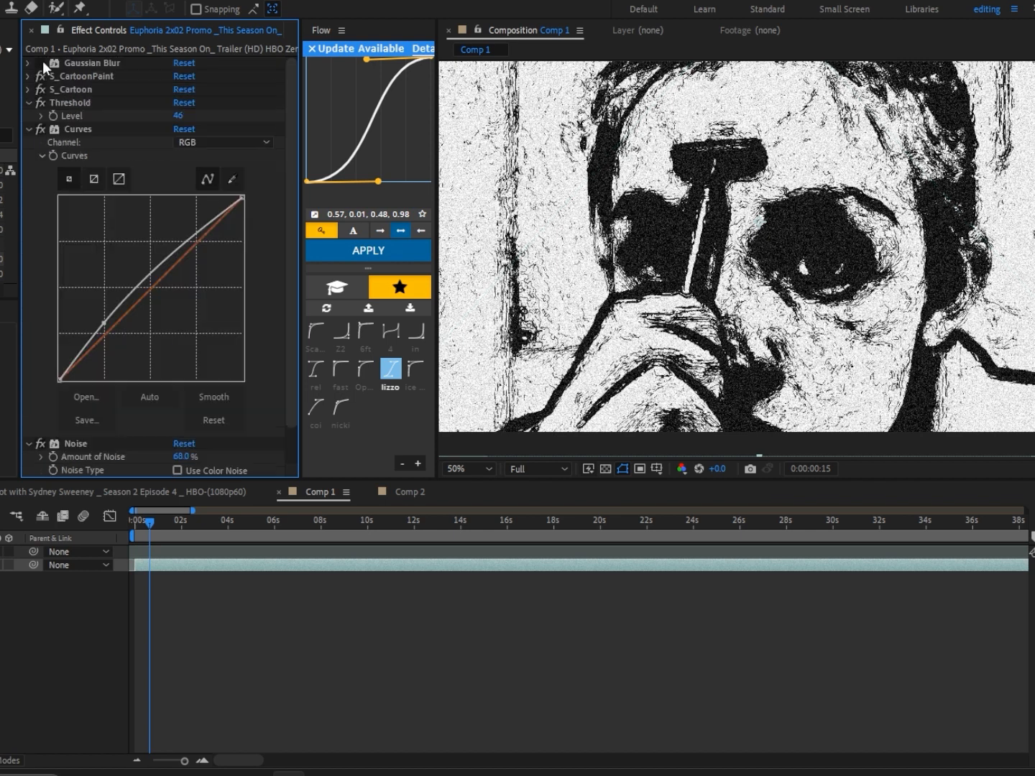
pyautogui.click(27, 63)
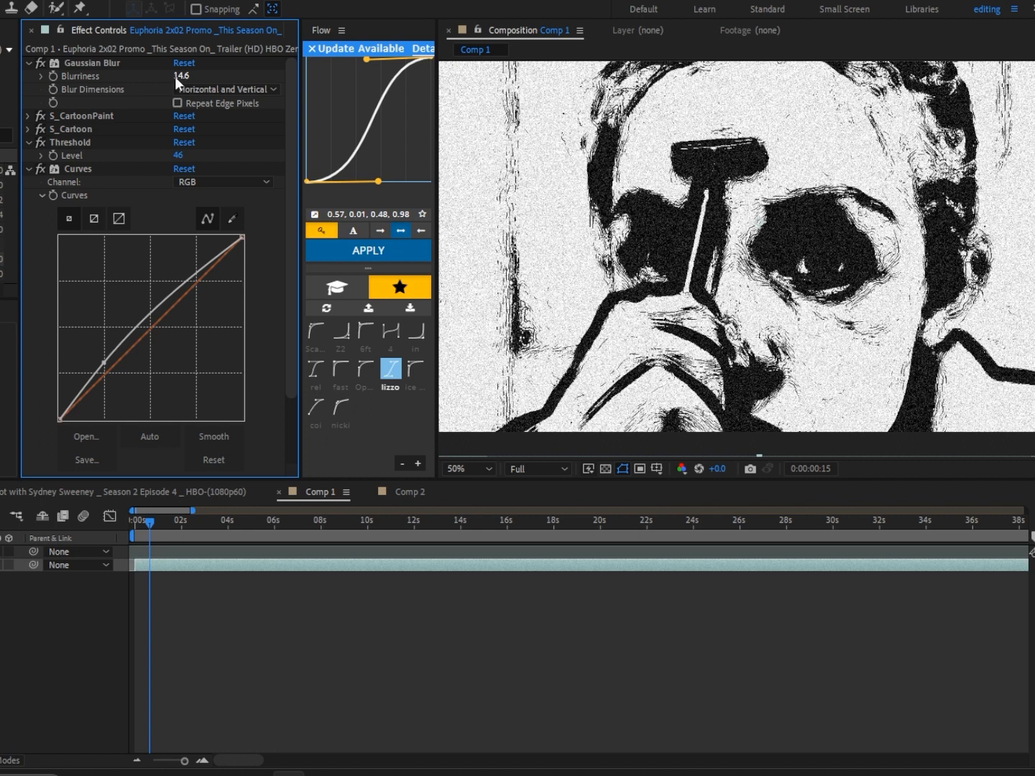
pyautogui.moveTo(578, 350)
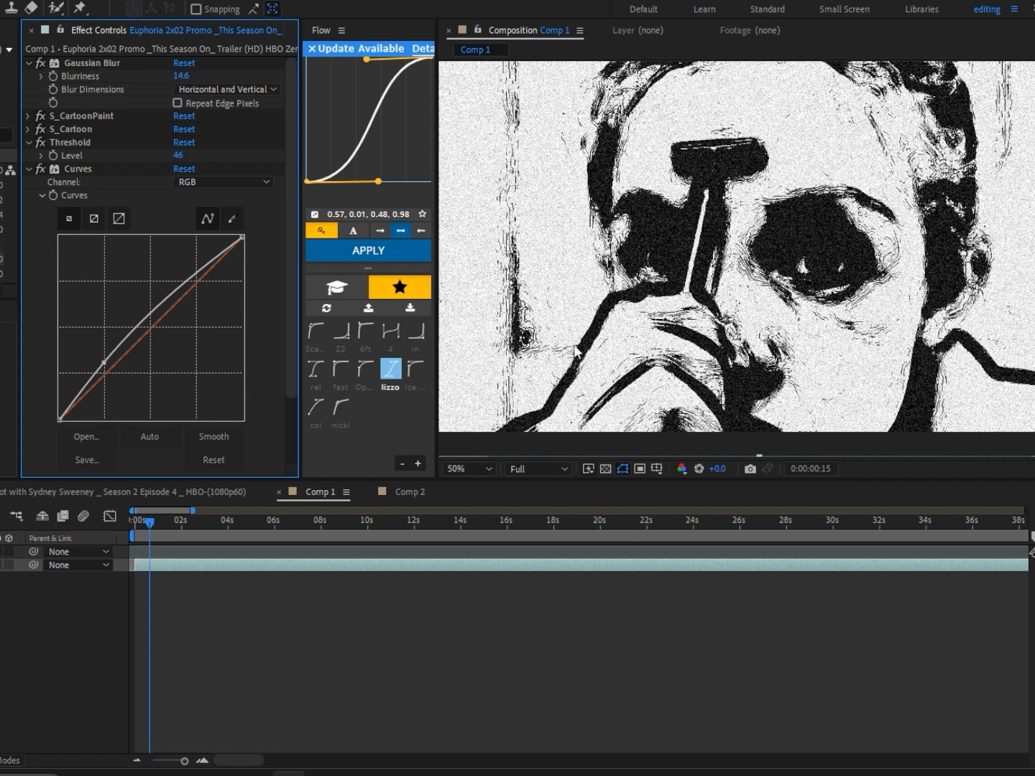